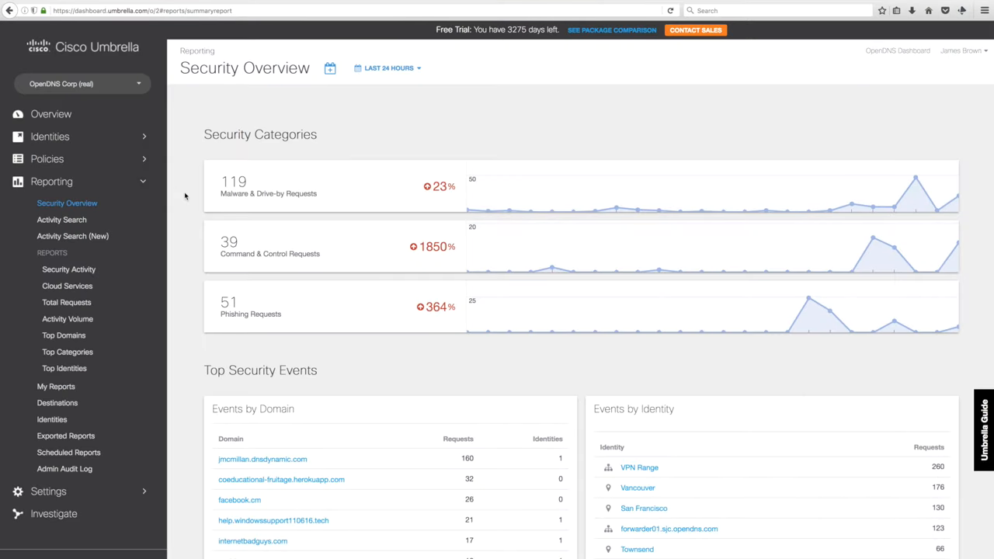
mouse_move(199, 102)
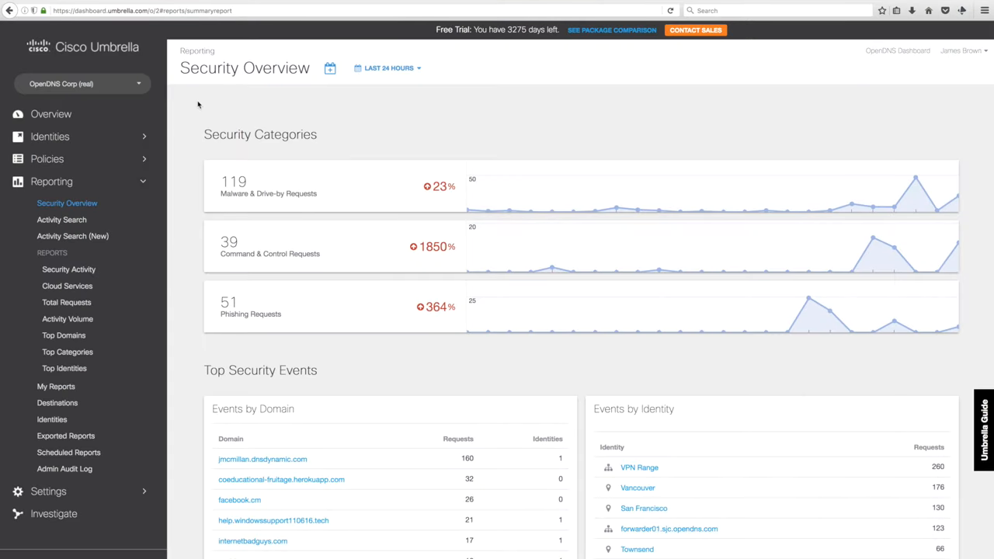
mouse_move(77, 146)
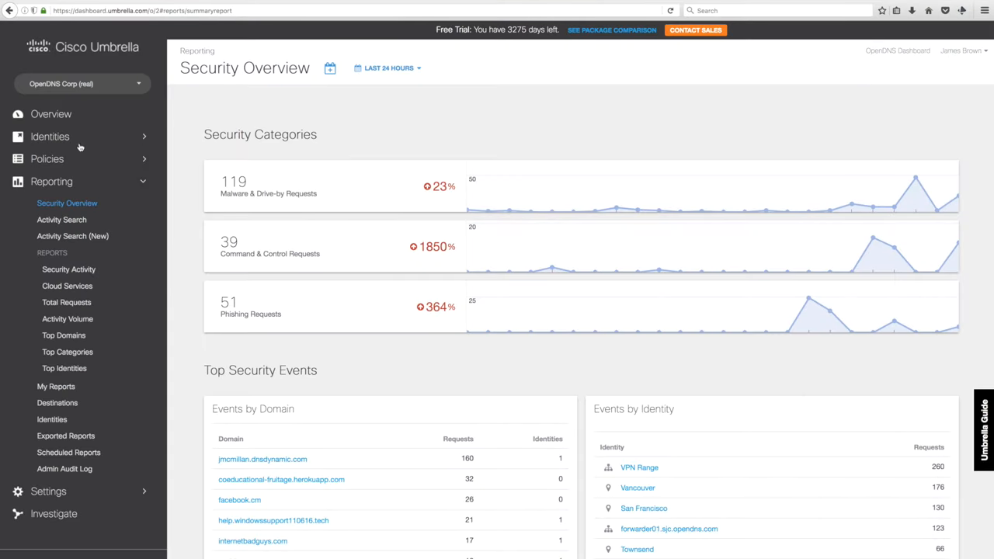
- Expand the Identities menu to list Networks, Roaming Computers and other identity types
click(49, 137)
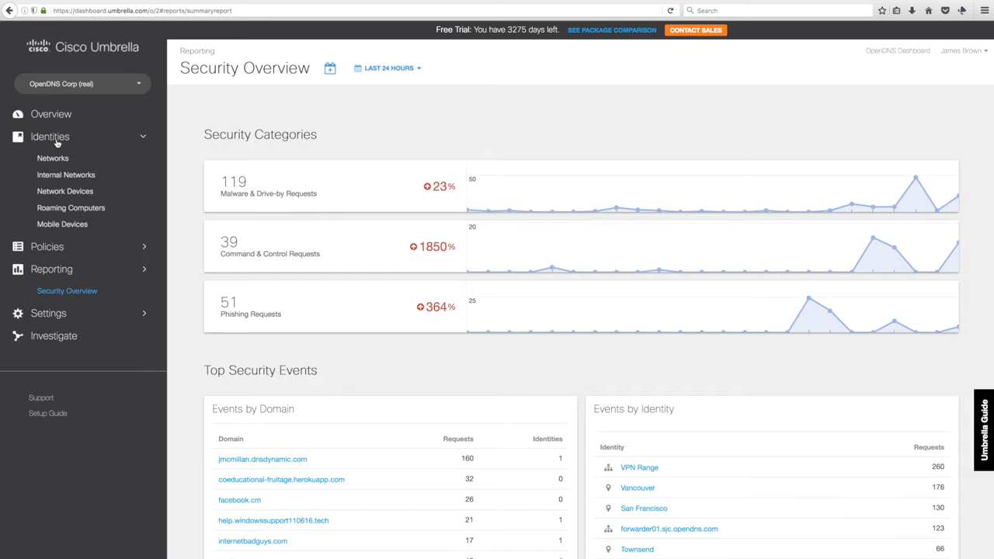
- Start a new policy with the ISR - Guest WiFi network device as its identity and continue
click(65, 191)
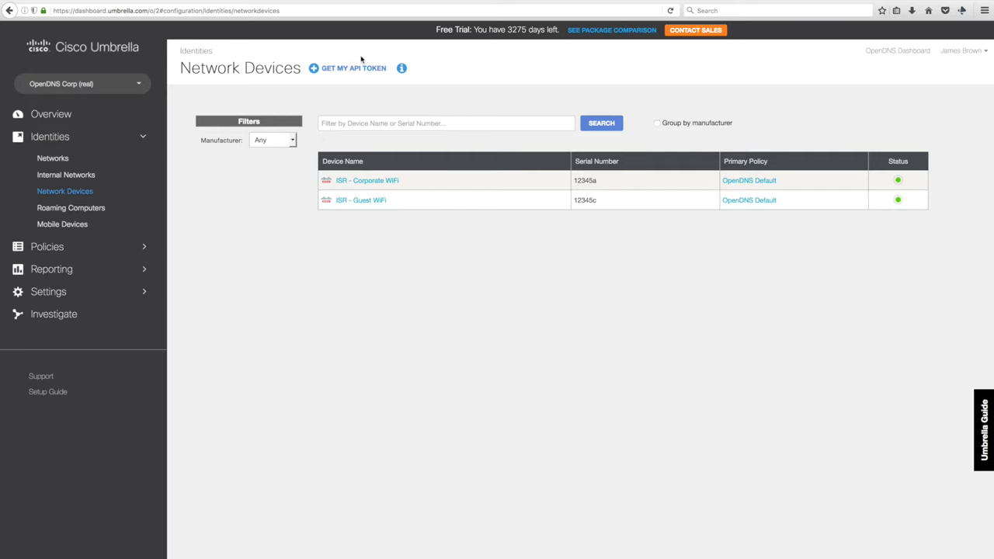
mouse_move(360, 90)
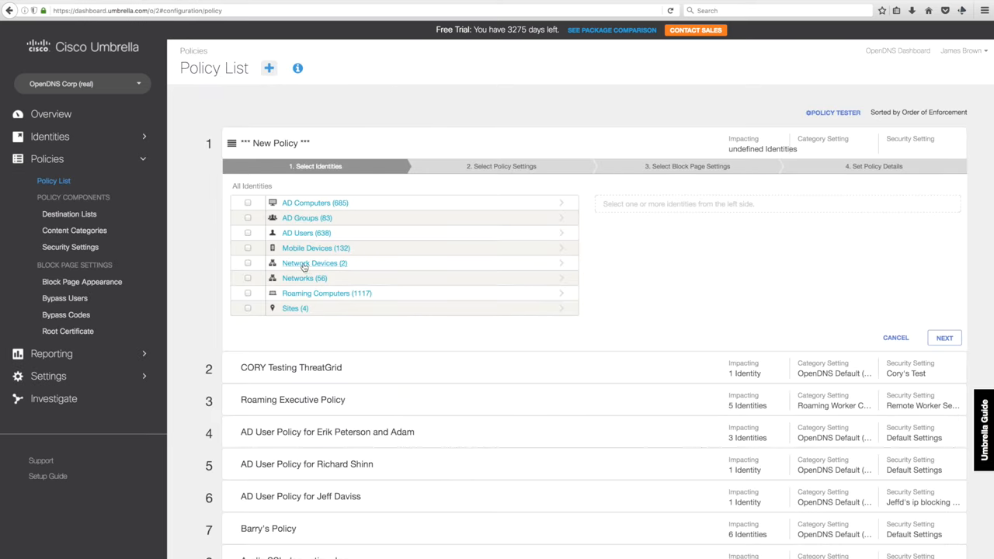
click(313, 264)
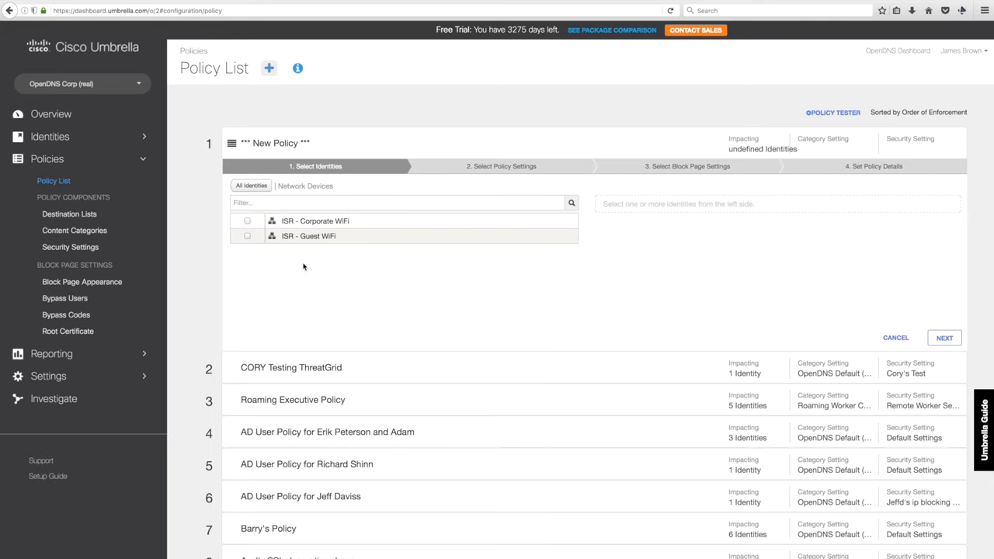
click(247, 236)
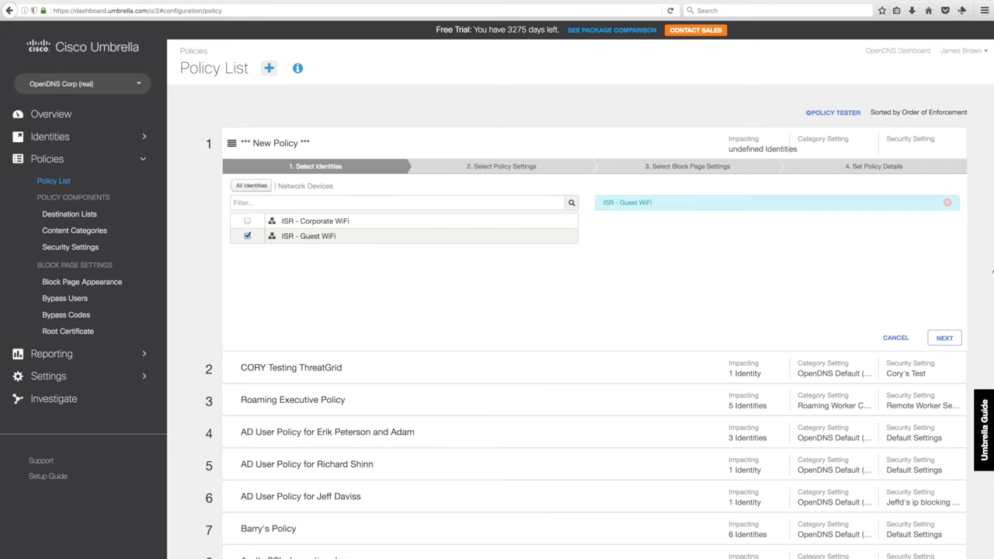
click(944, 337)
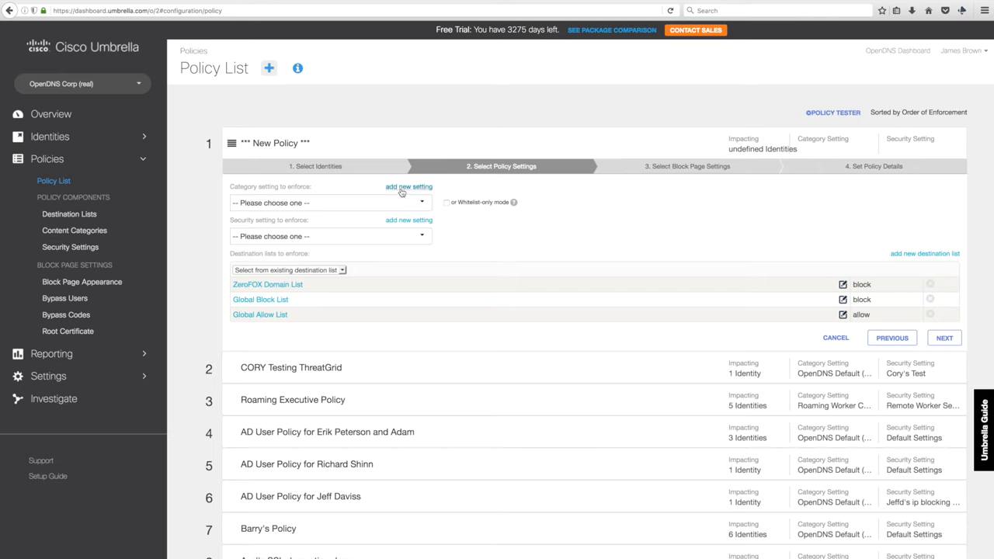
- Add a new category setting named Test Setting and use it for the policy
click(406, 186)
text(Test Setting)
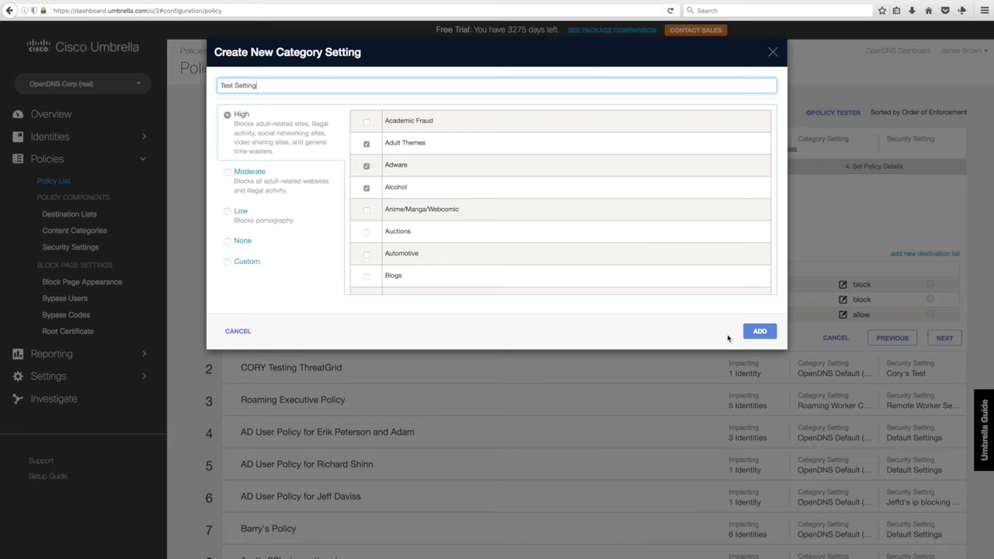
click(759, 331)
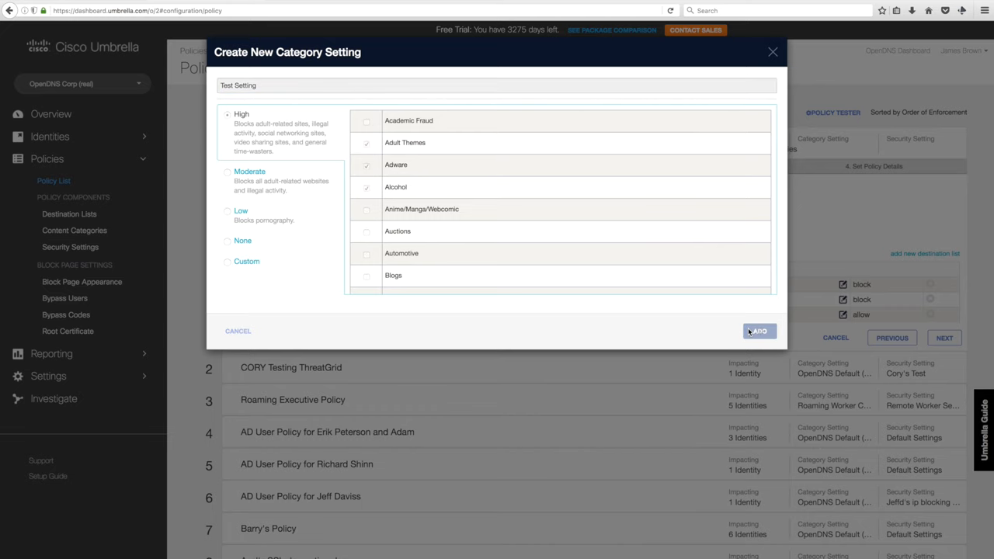
click(757, 331)
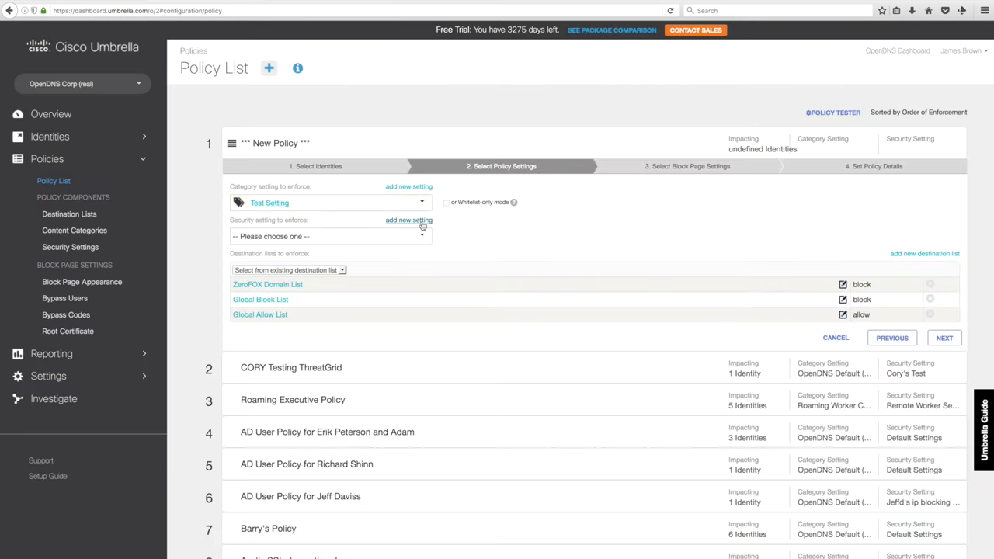
- Add a new security setting named Test Setting and use it for the policy
click(407, 220)
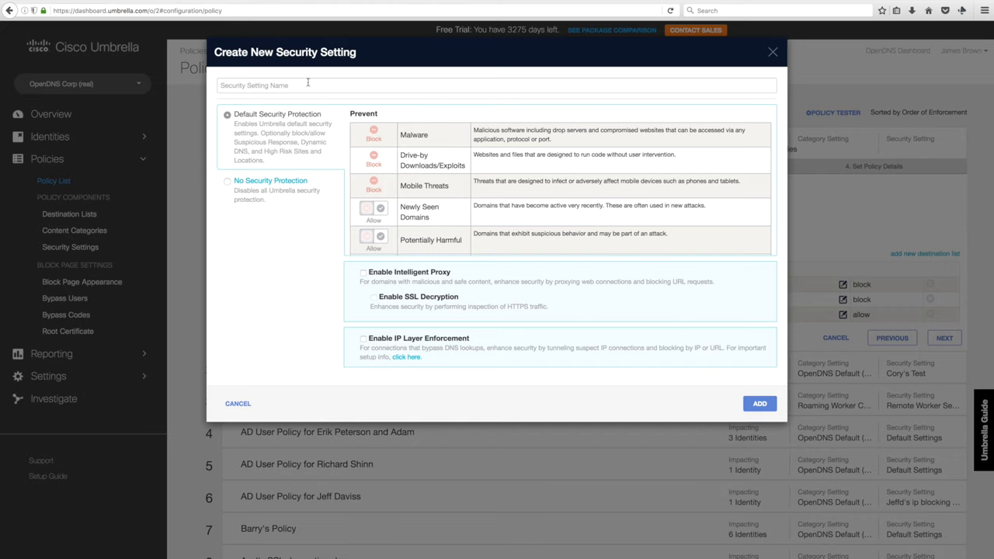
mouse_move(307, 84)
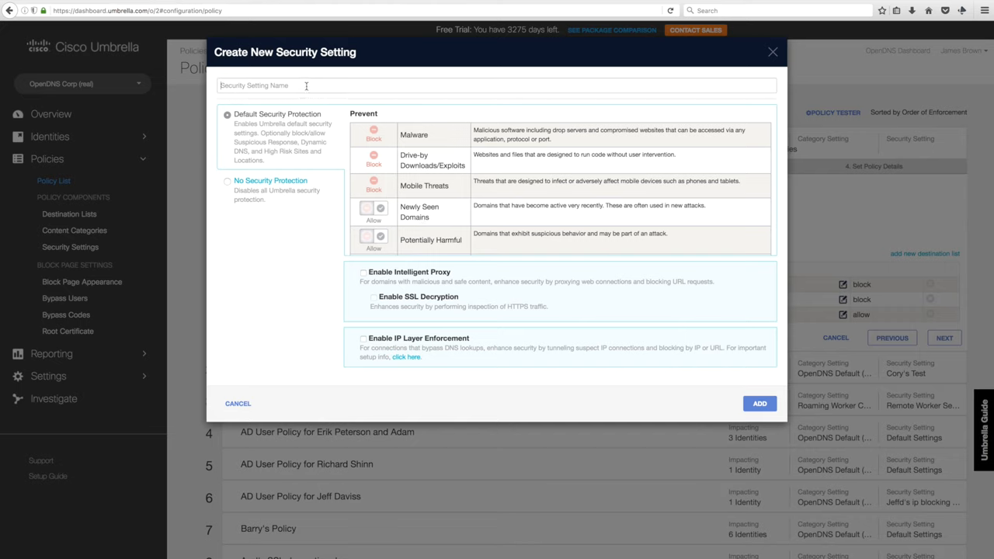
text(Test Setting)
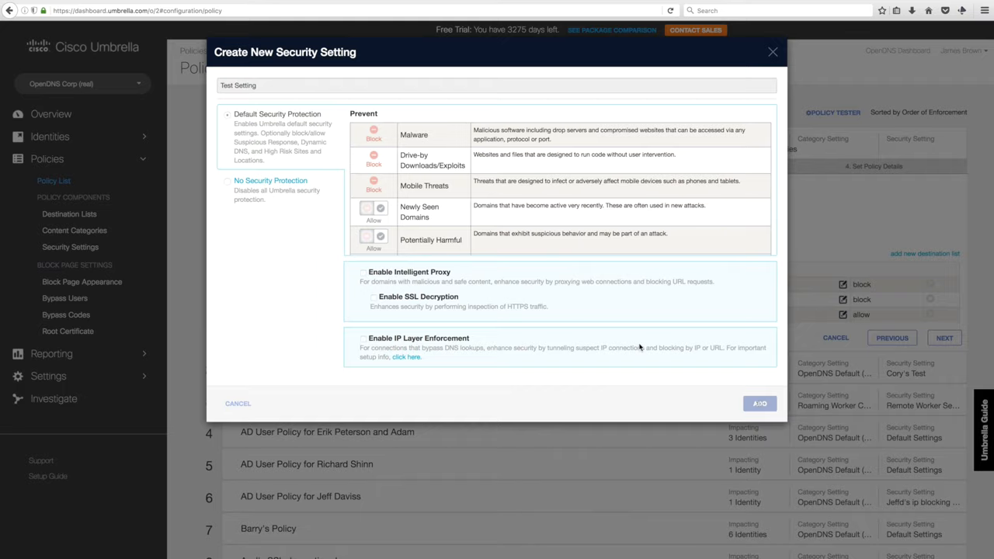
click(760, 403)
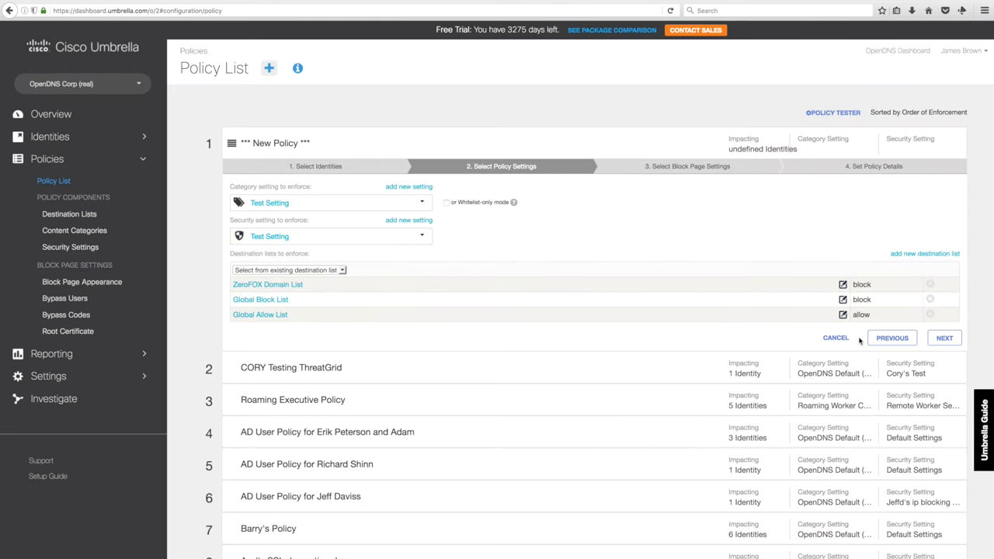